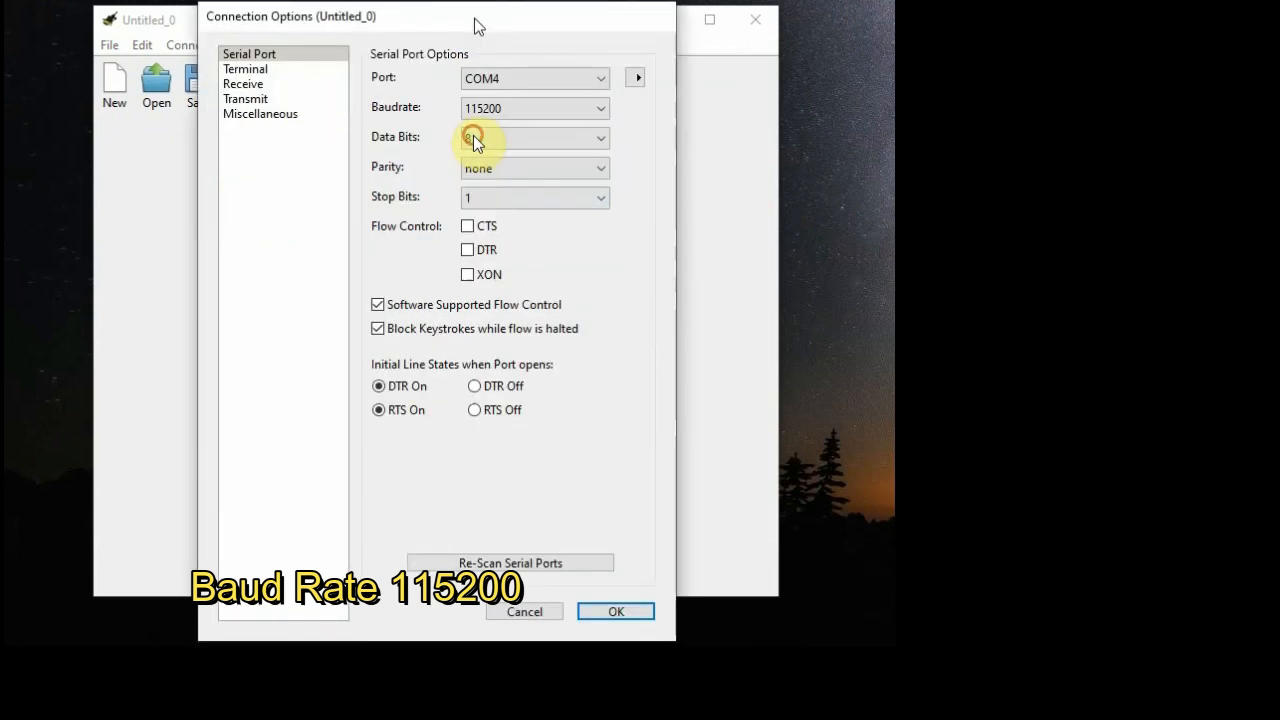
click(616, 612)
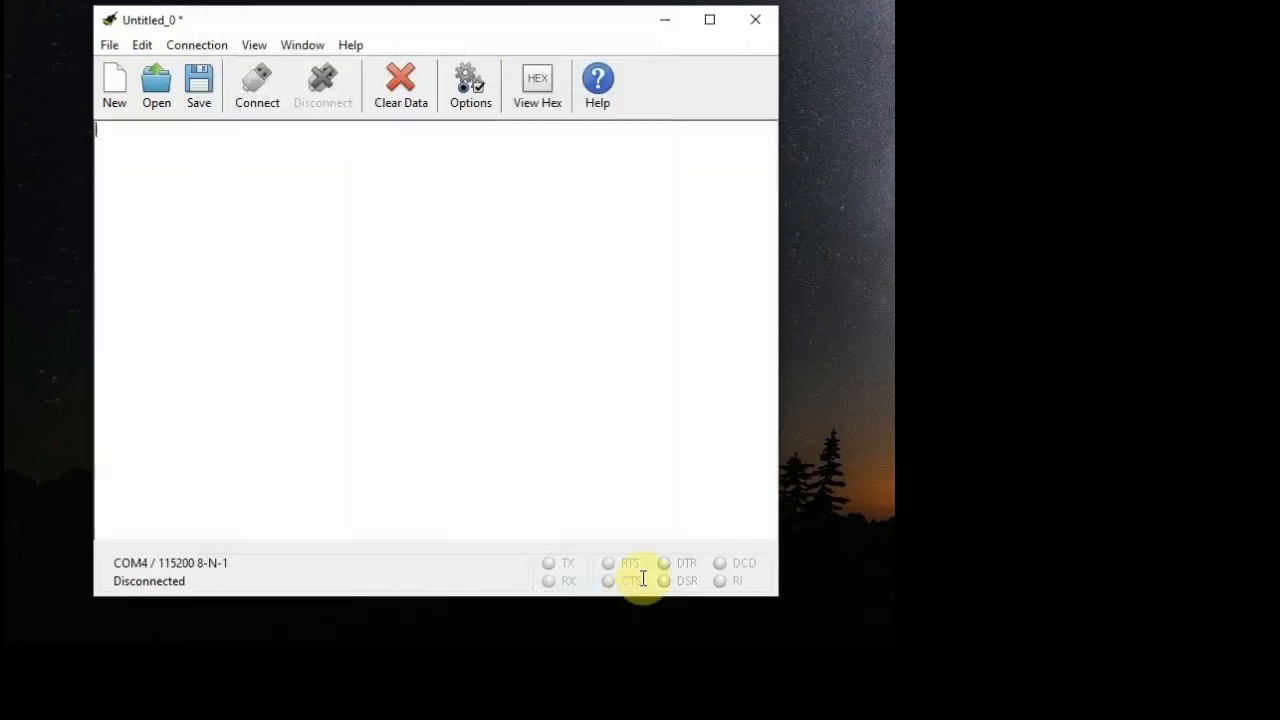
mouse_move(344, 200)
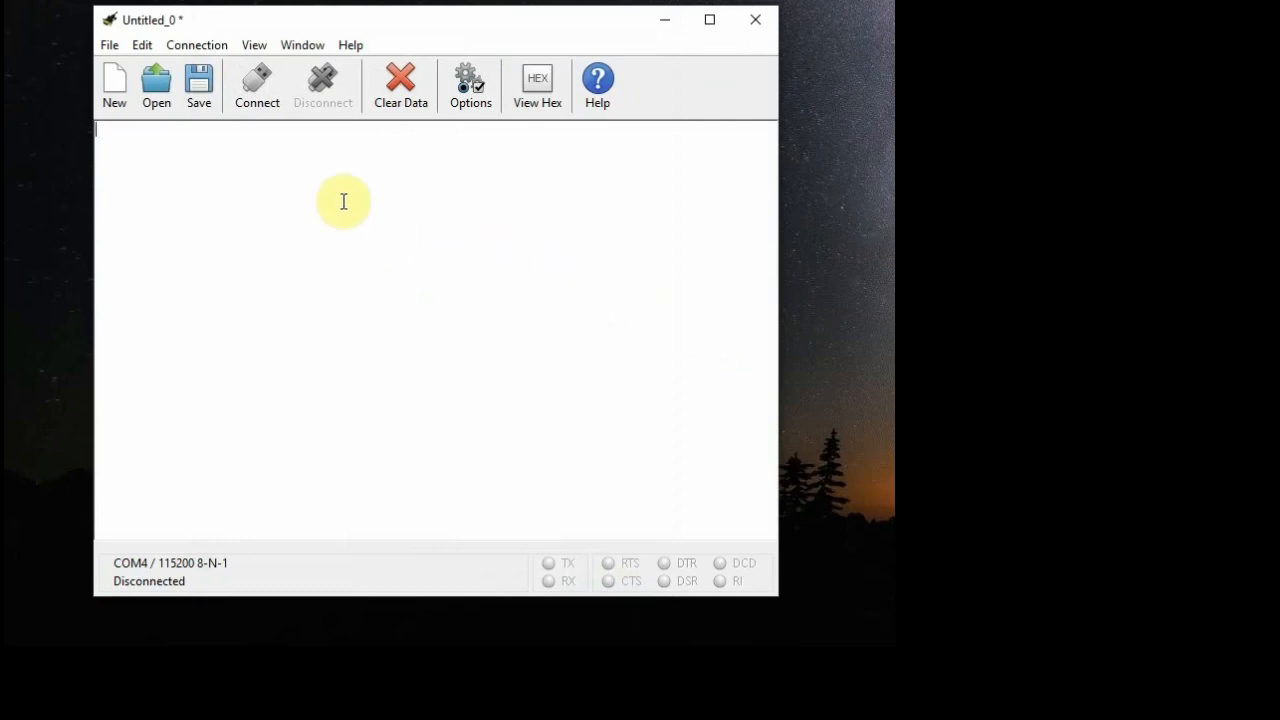
click(256, 84)
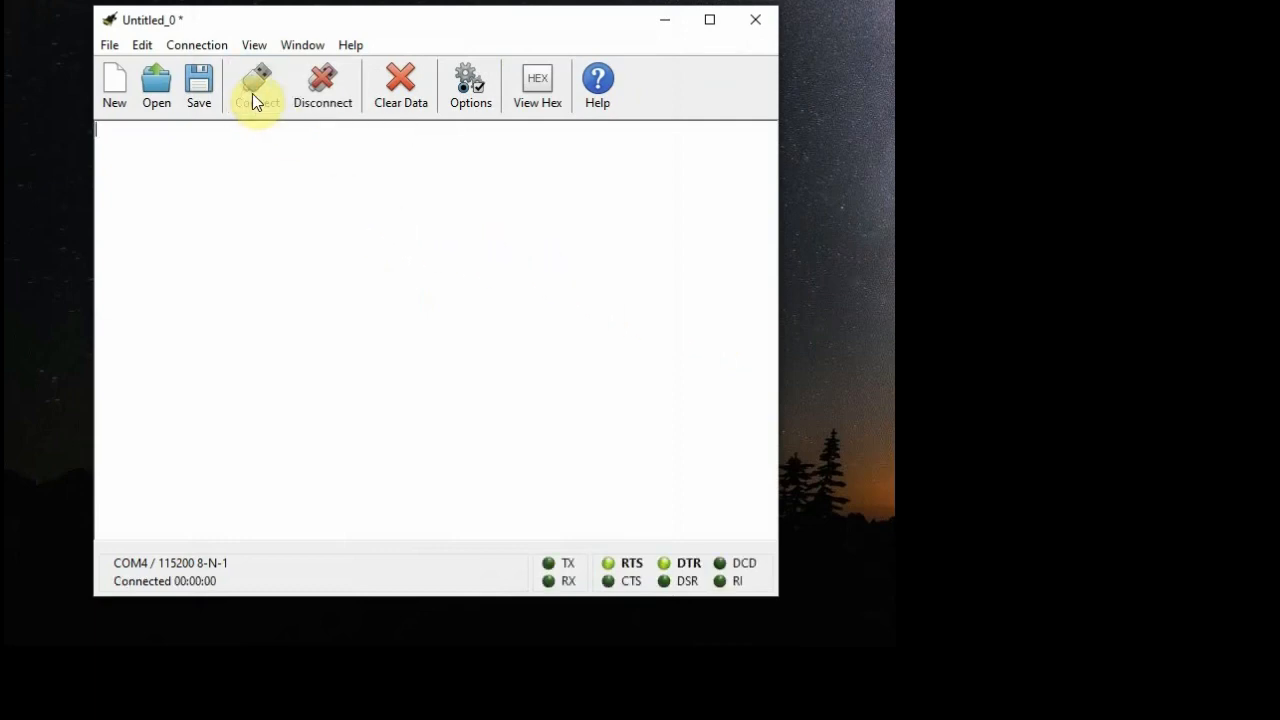
click(536, 84)
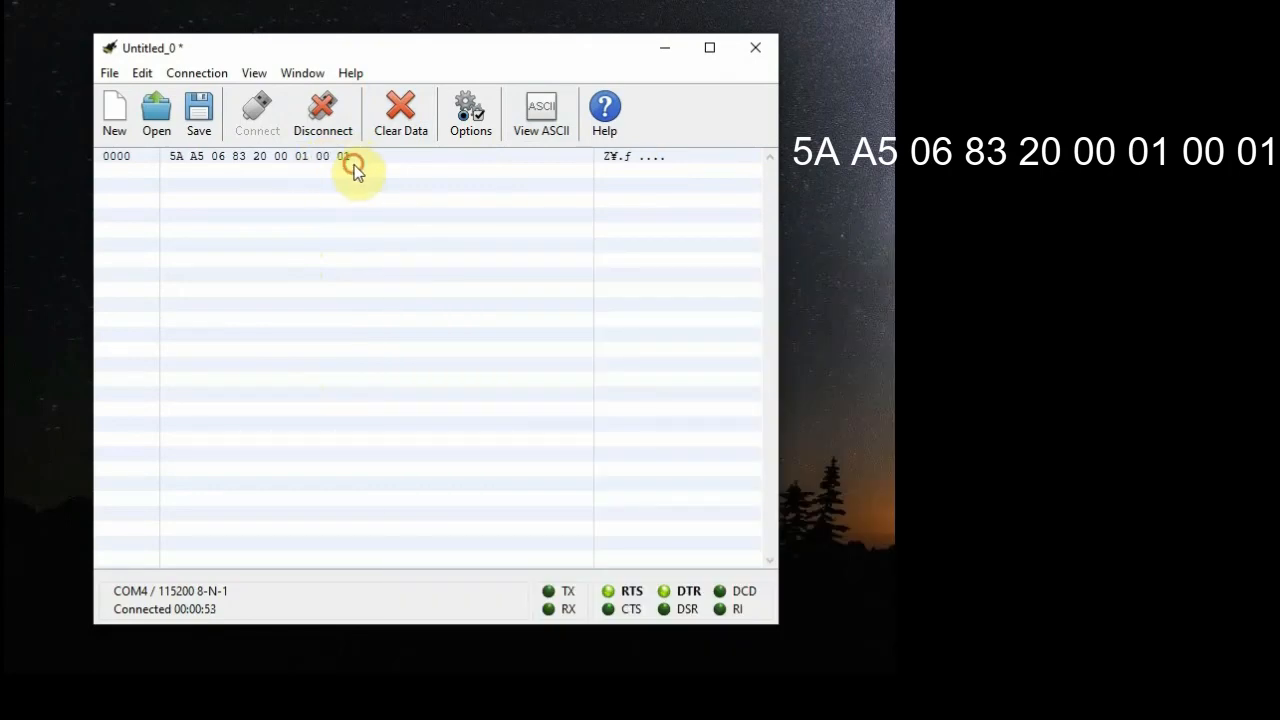
mouse_move(352, 180)
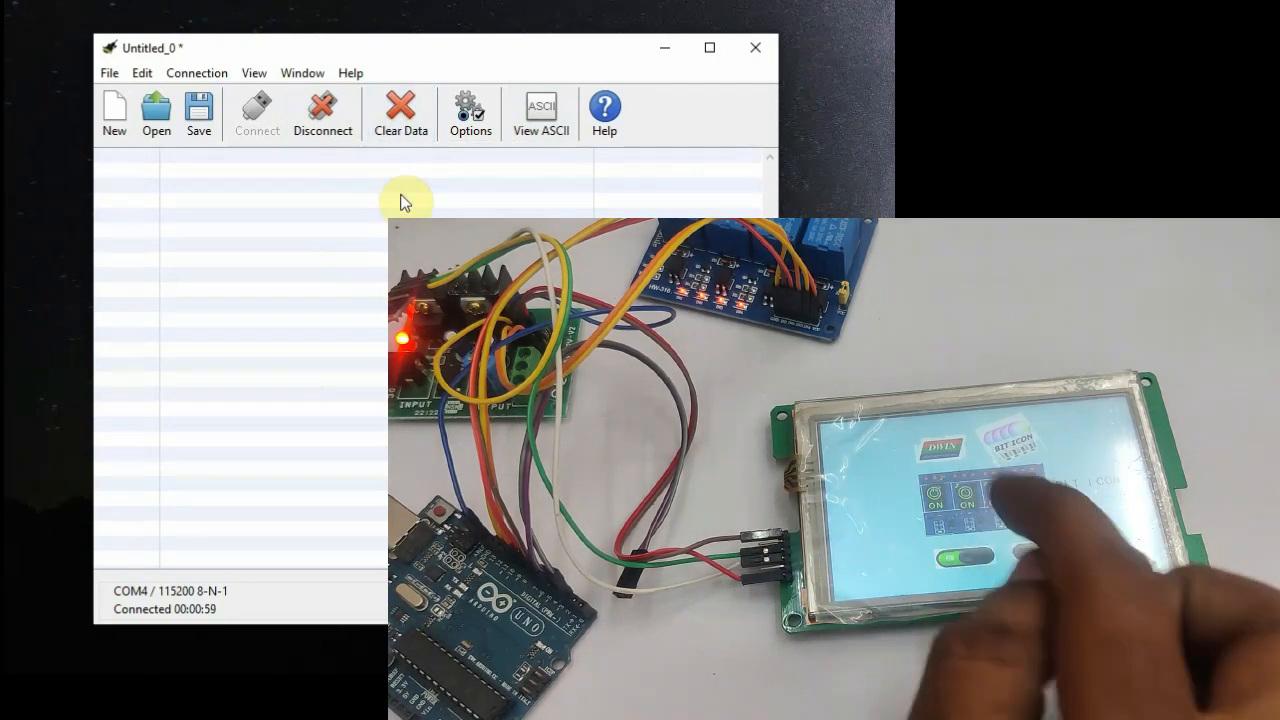
Clear the received data so the new relay-toggle frames ending 07 and 00 show on their own
click(990, 500)
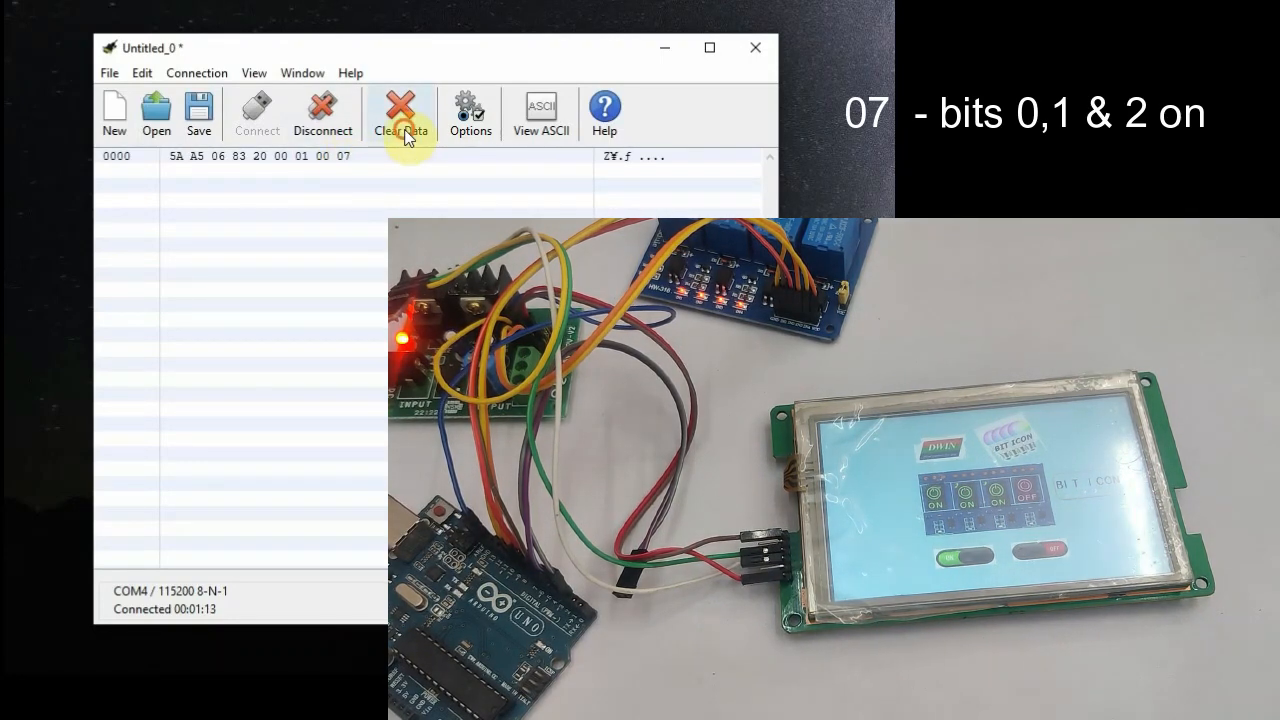
click(400, 112)
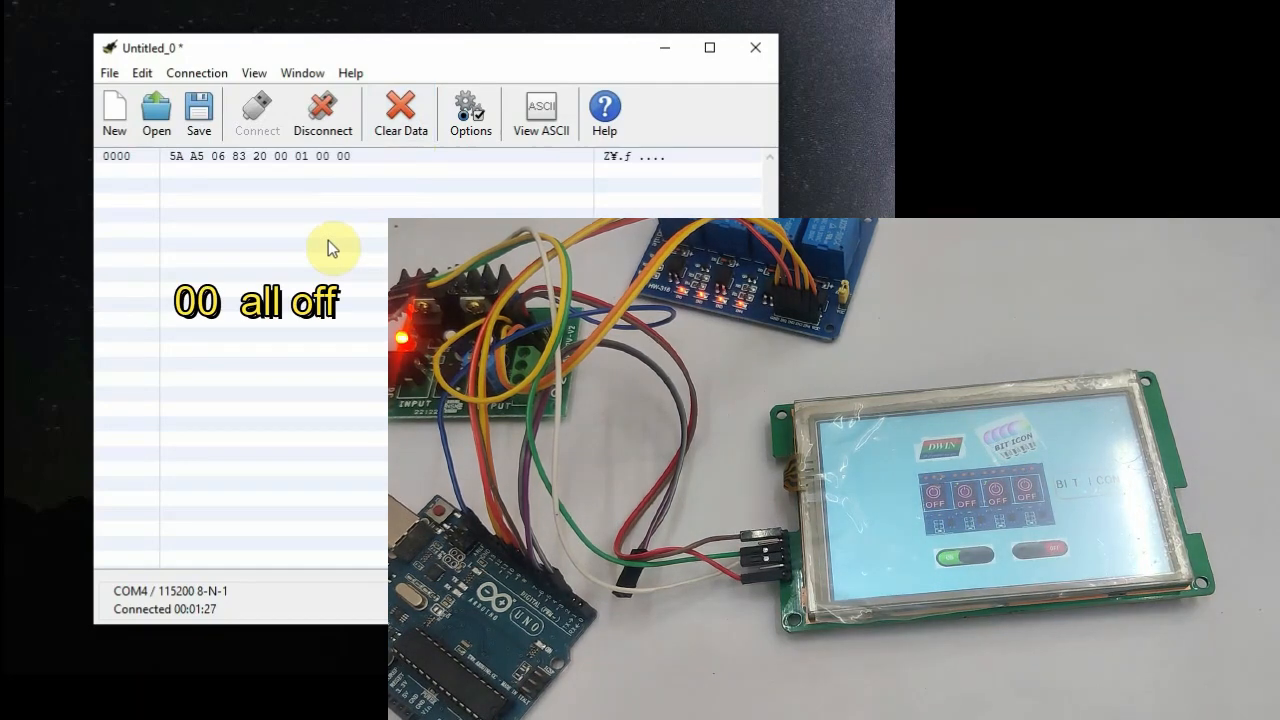
mouse_move(332, 172)
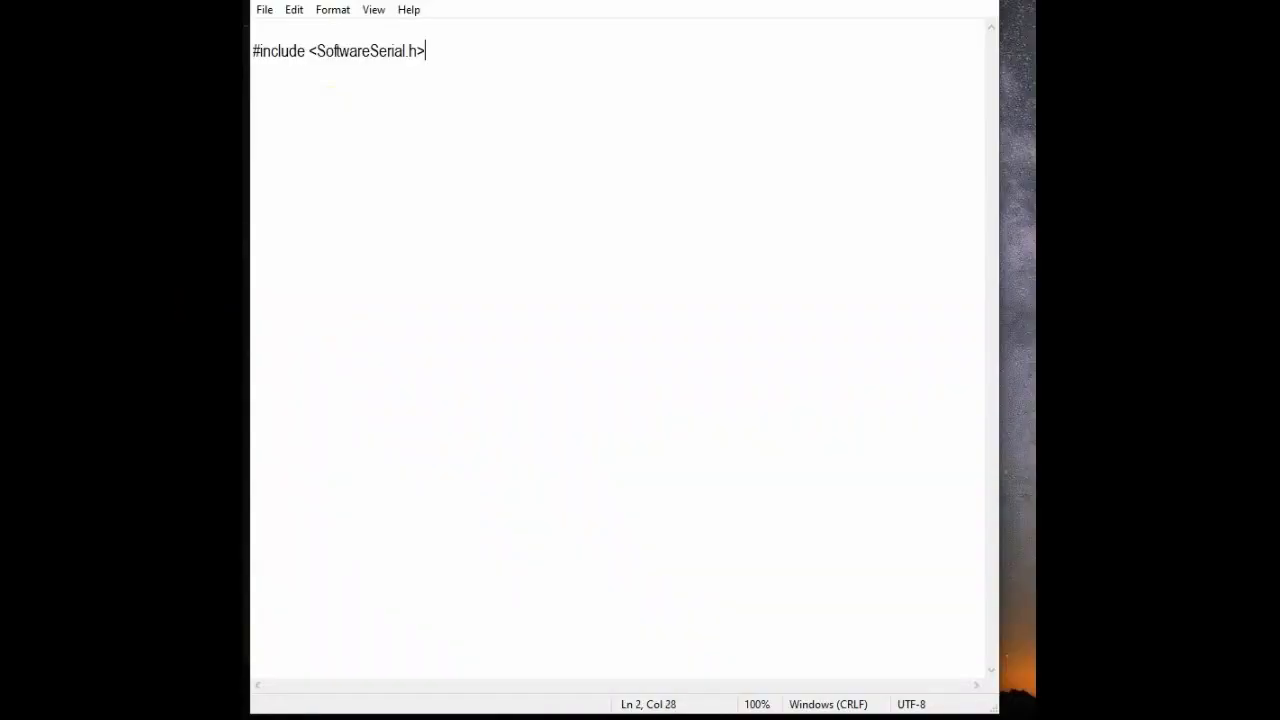
Add 'SoftwareSerial mySerial(2,3);' for RX/TX and review the relays_num constant and relay pin array lines
key(enter)
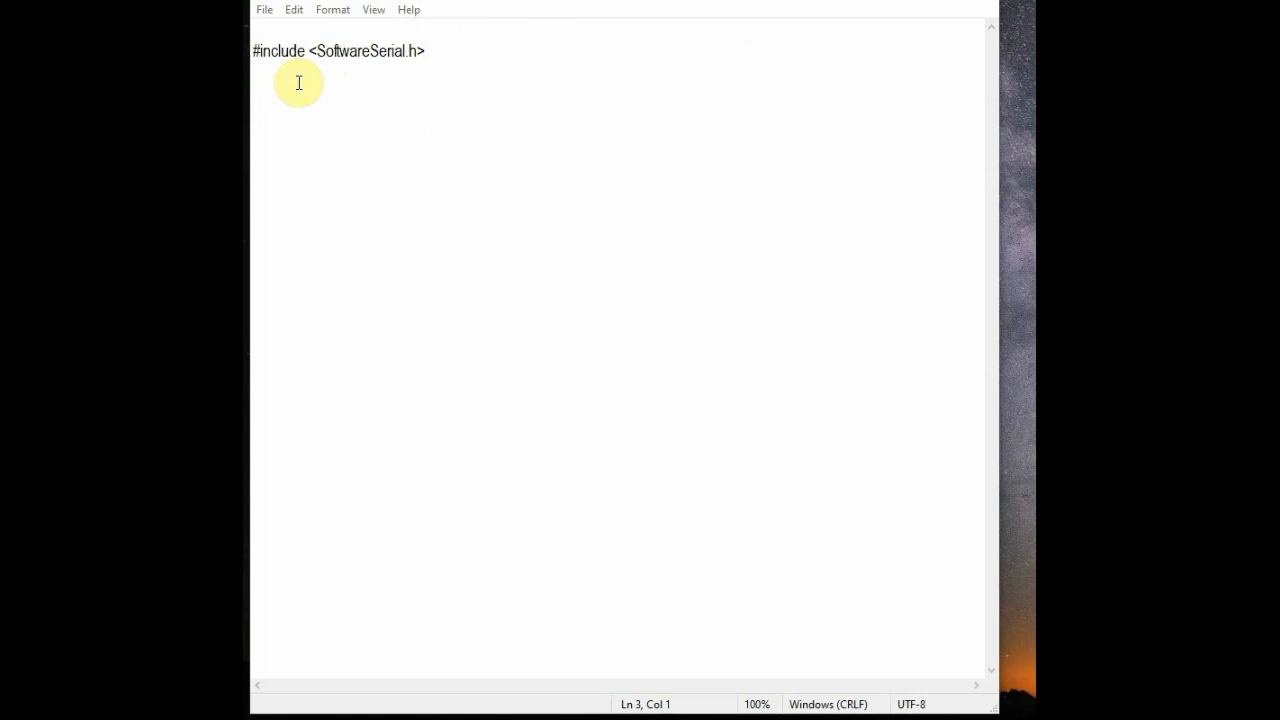
text(SoftwareSerial mySerial(2,3);  // RX, TX pins for software serial)
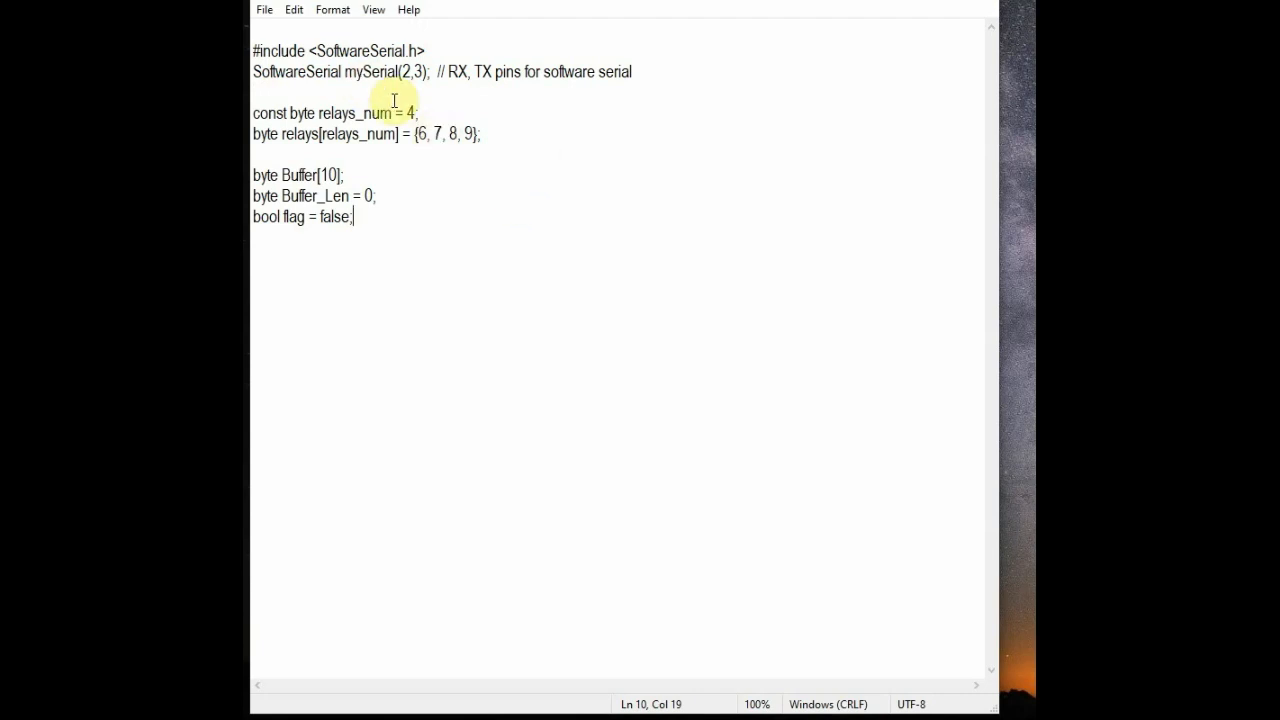
triple_click(336, 112)
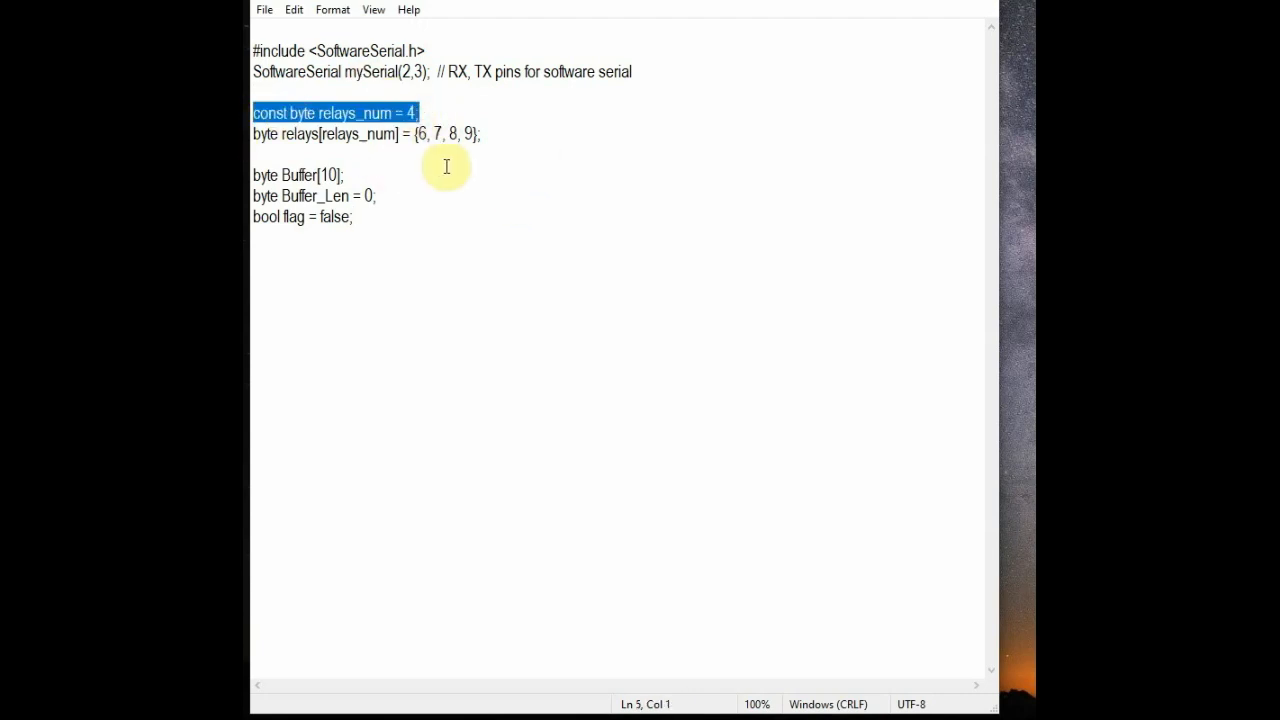
click(480, 156)
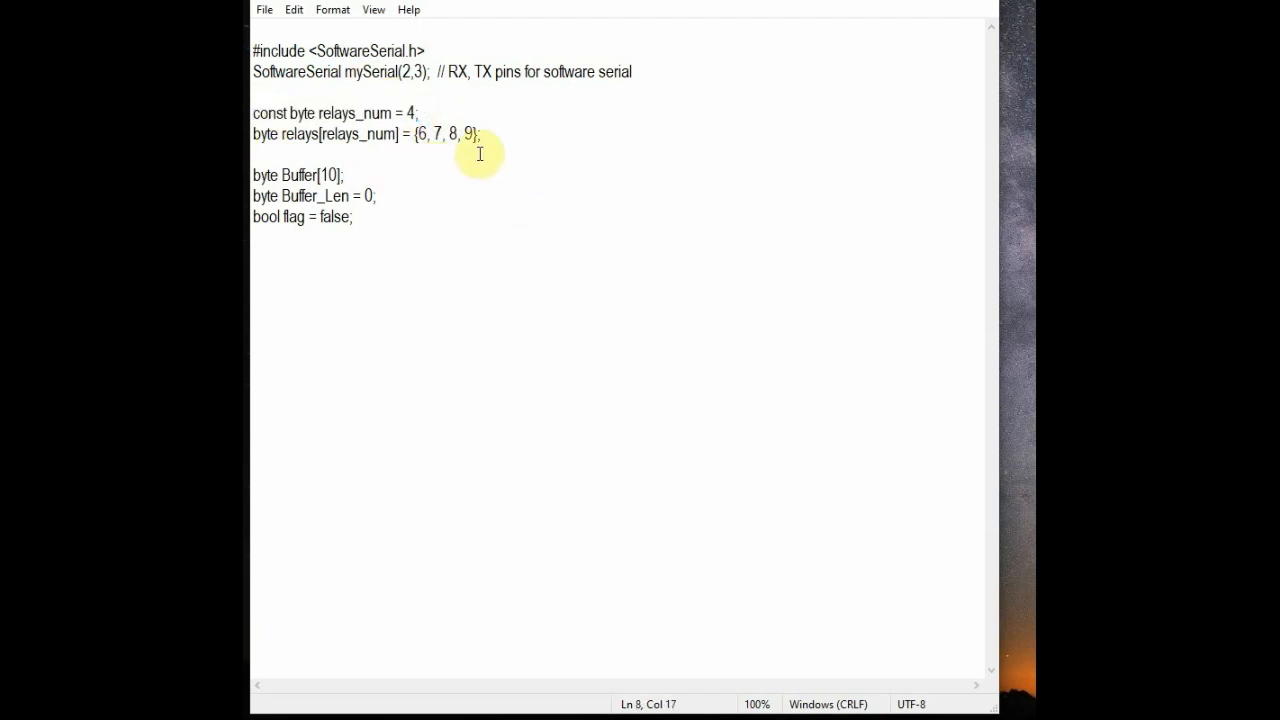
triple_click(330, 134)
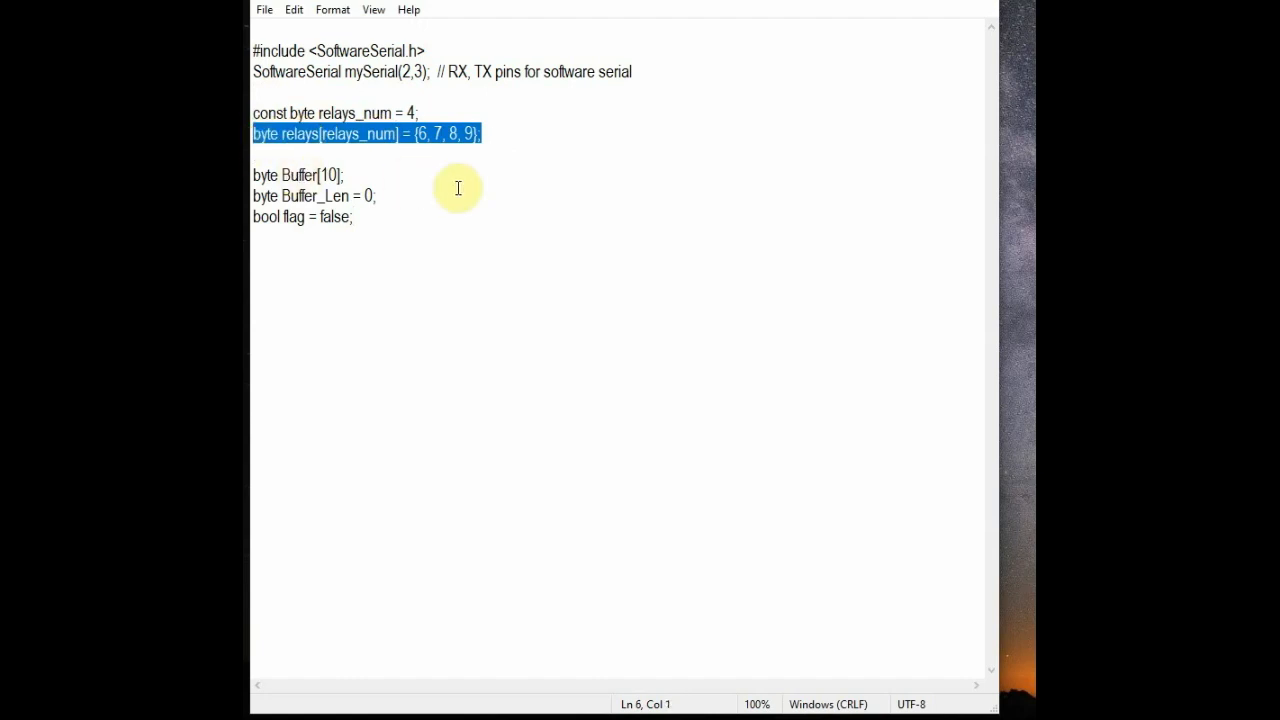
mouse_move(440, 224)
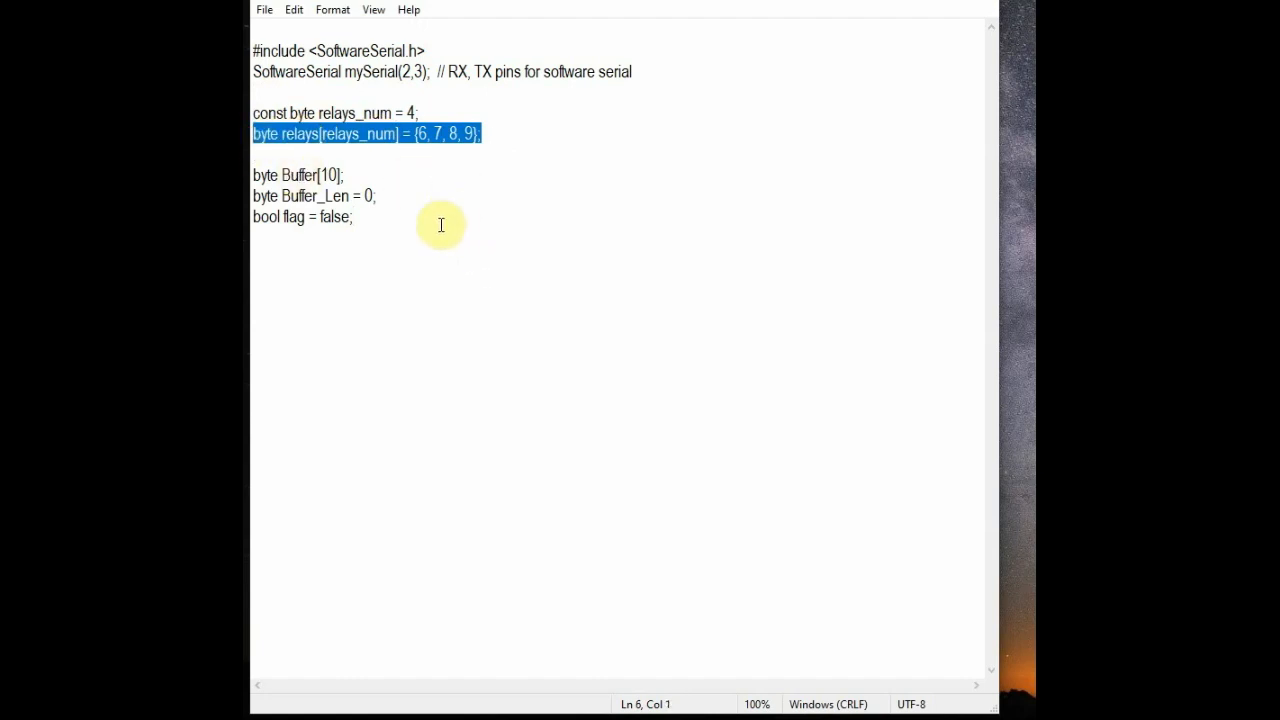
click(344, 176)
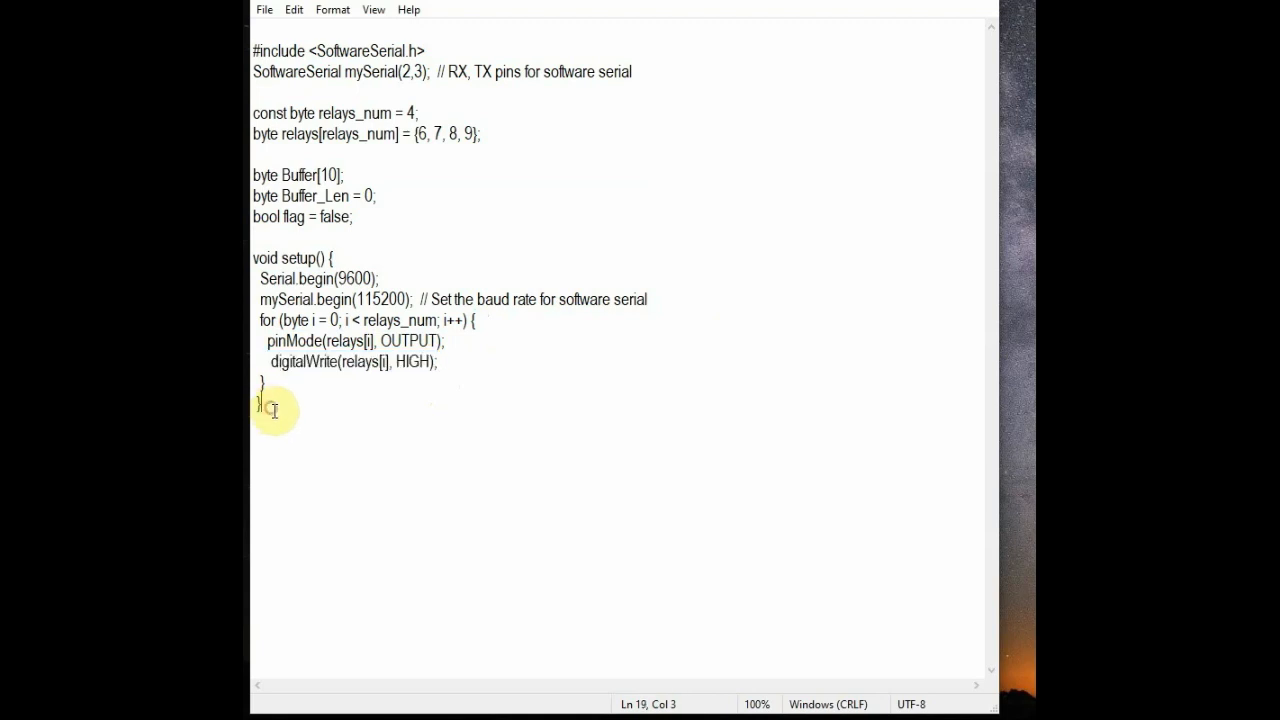
Write void loop() with the mySerial.available() block reading bytes into Buffer, setting flag and printing in HEX
text(void loop())
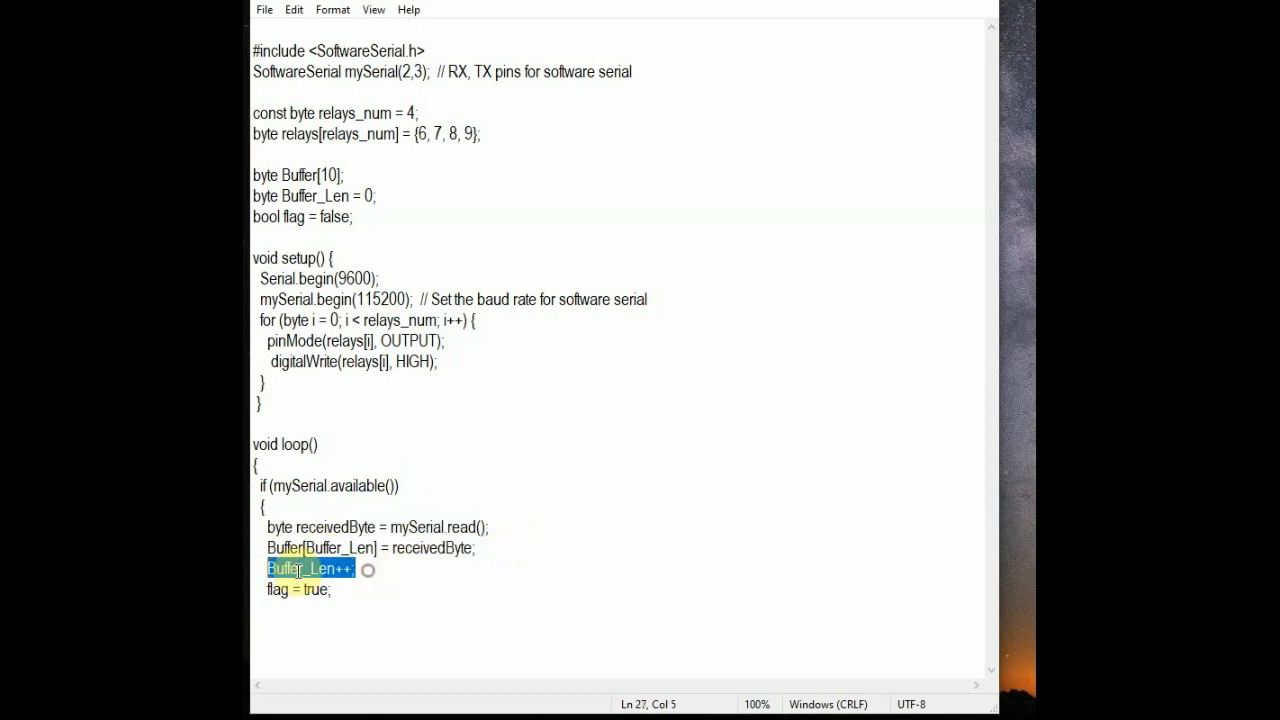
click(290, 588)
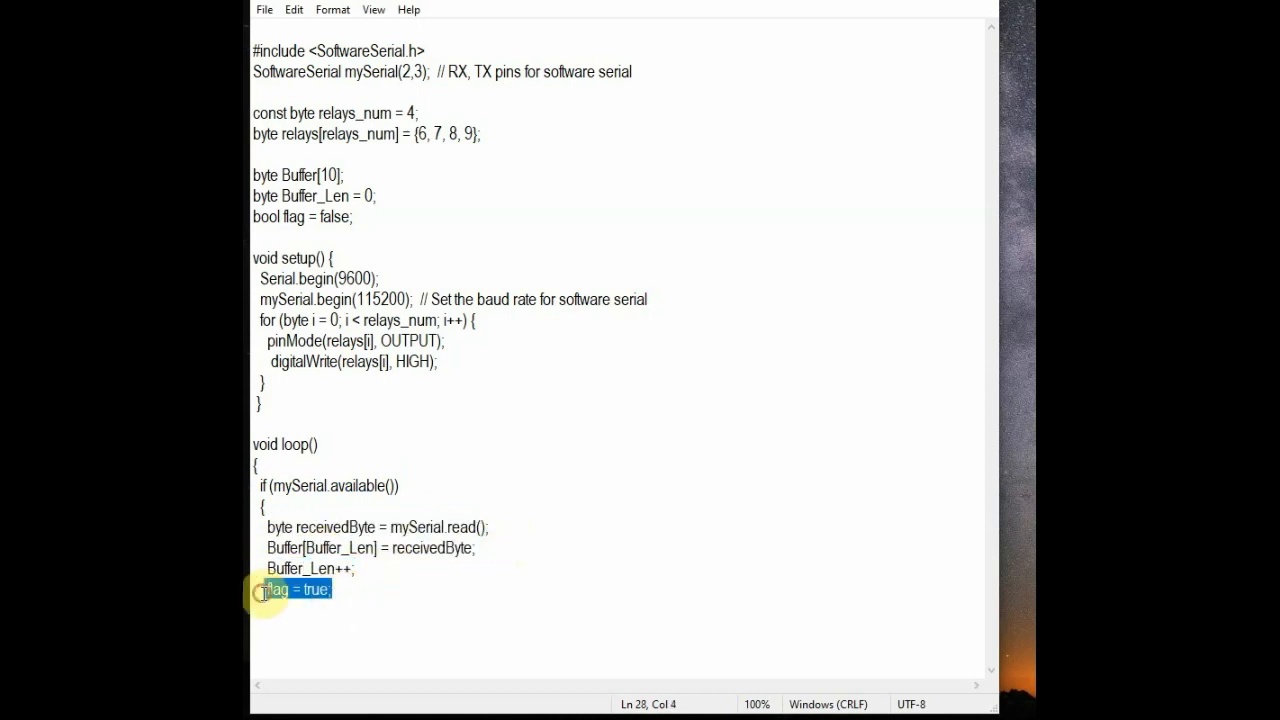
double_click(290, 588)
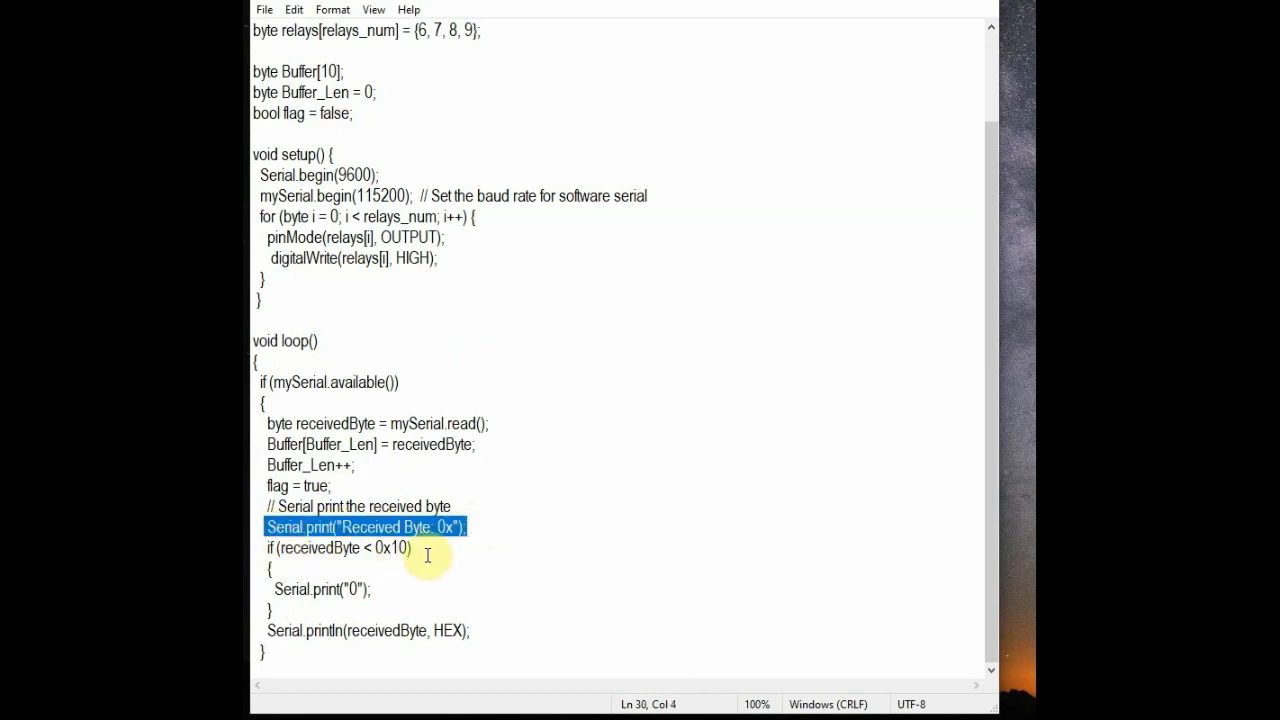
click(268, 548)
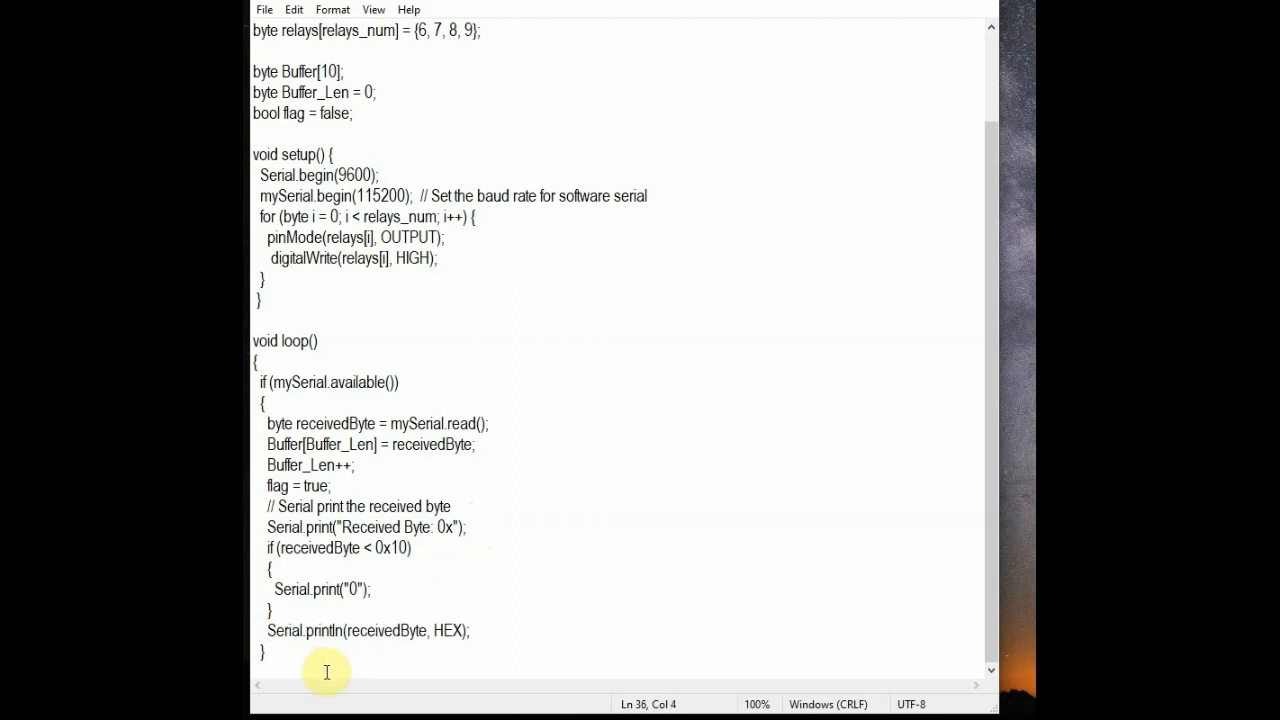
Add the else branch with header checks and 'bool State = !bitRead(Buffer[8],i)' inside the relay for loop
text(else)
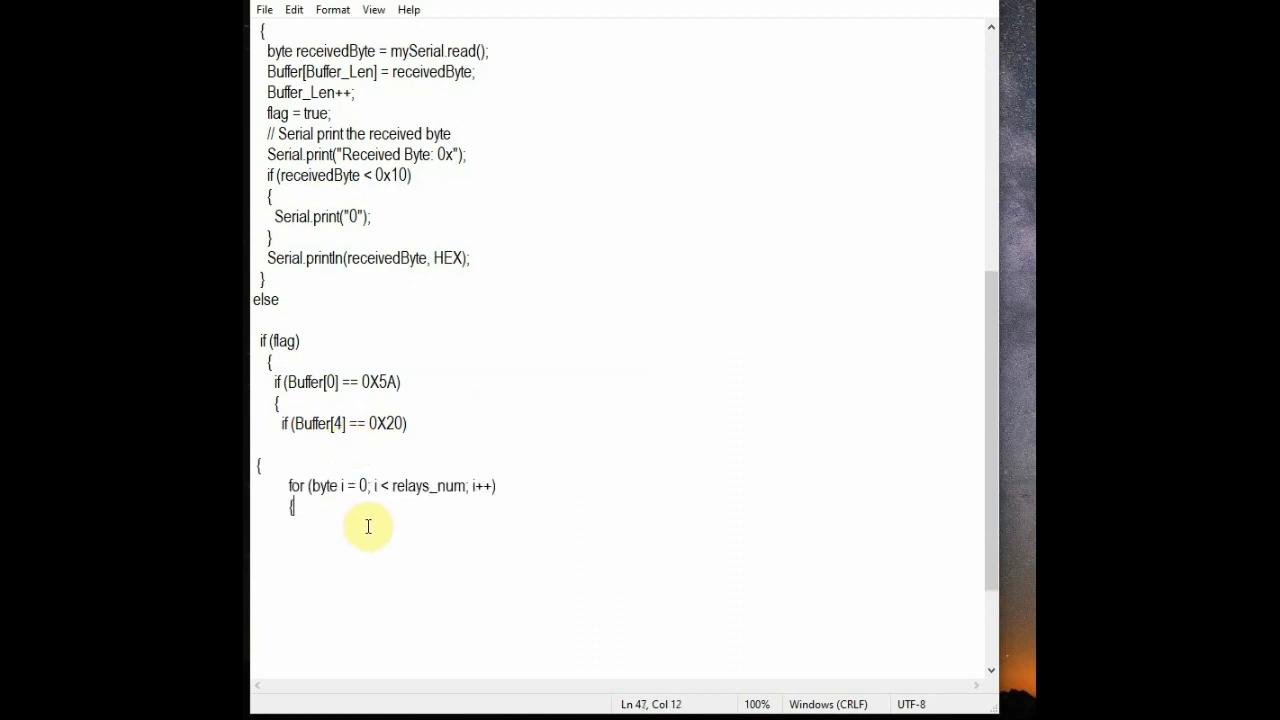
click(292, 486)
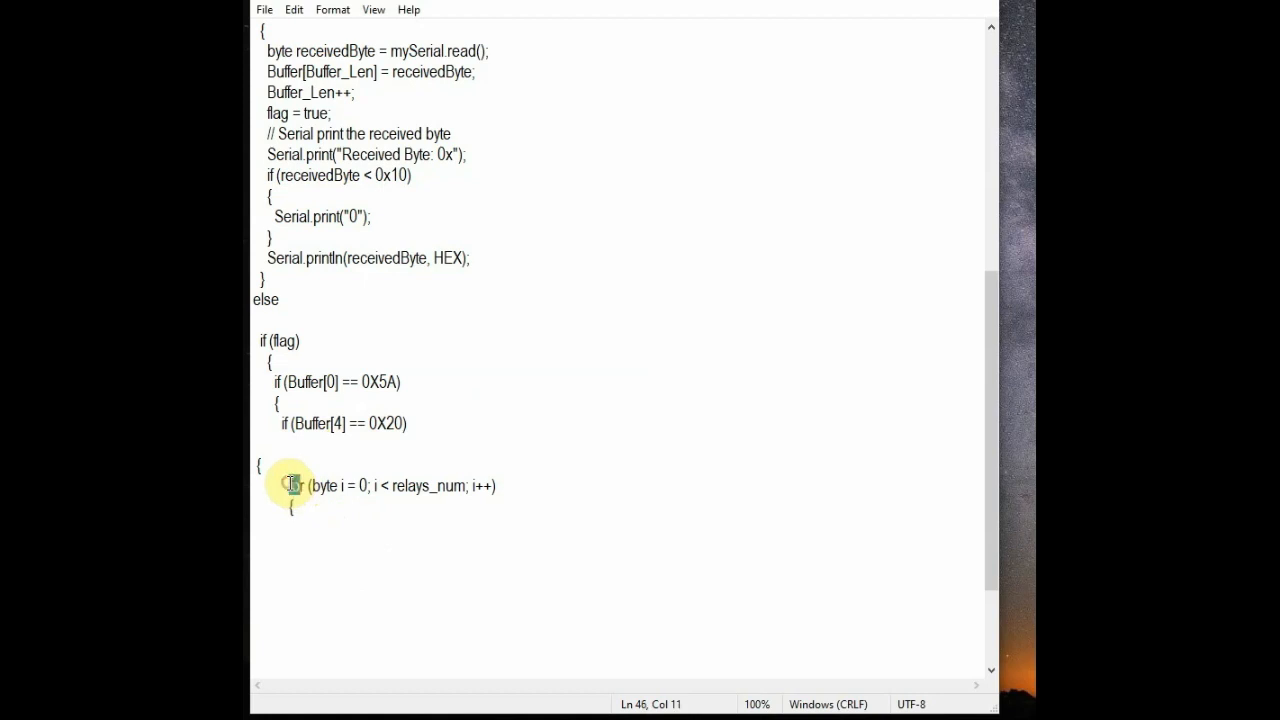
text(bool relay)
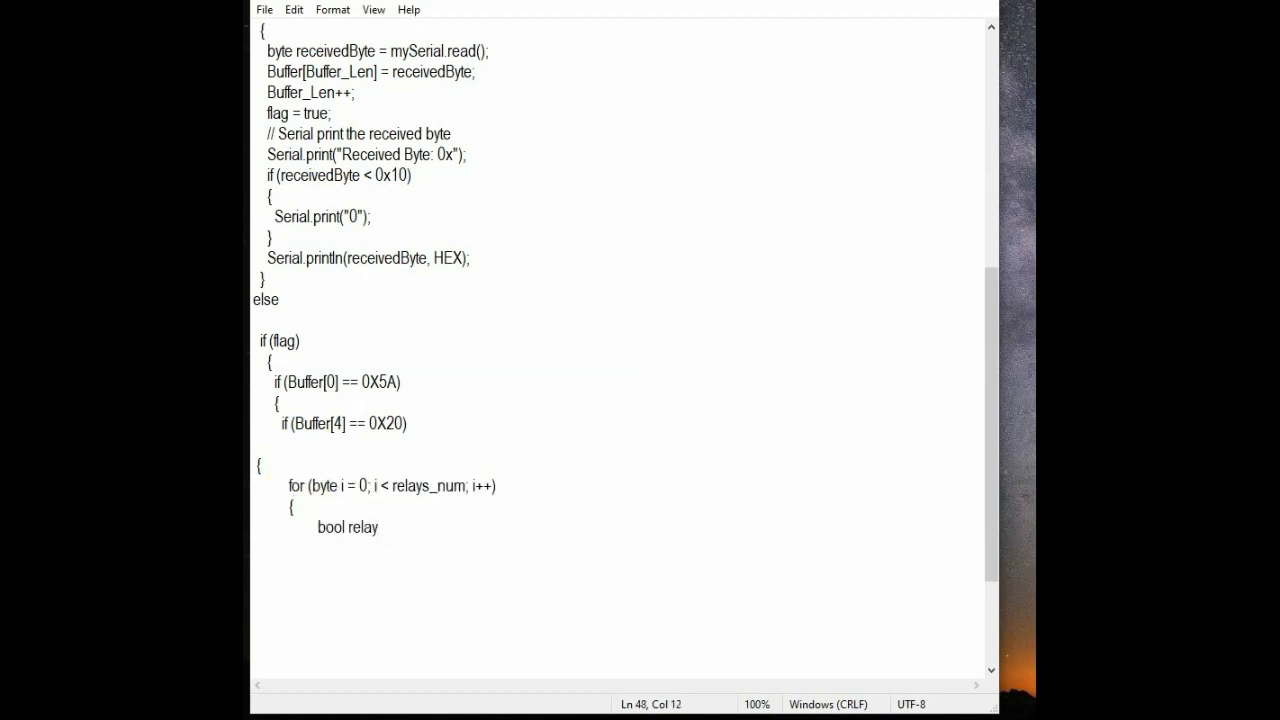
text(State =)
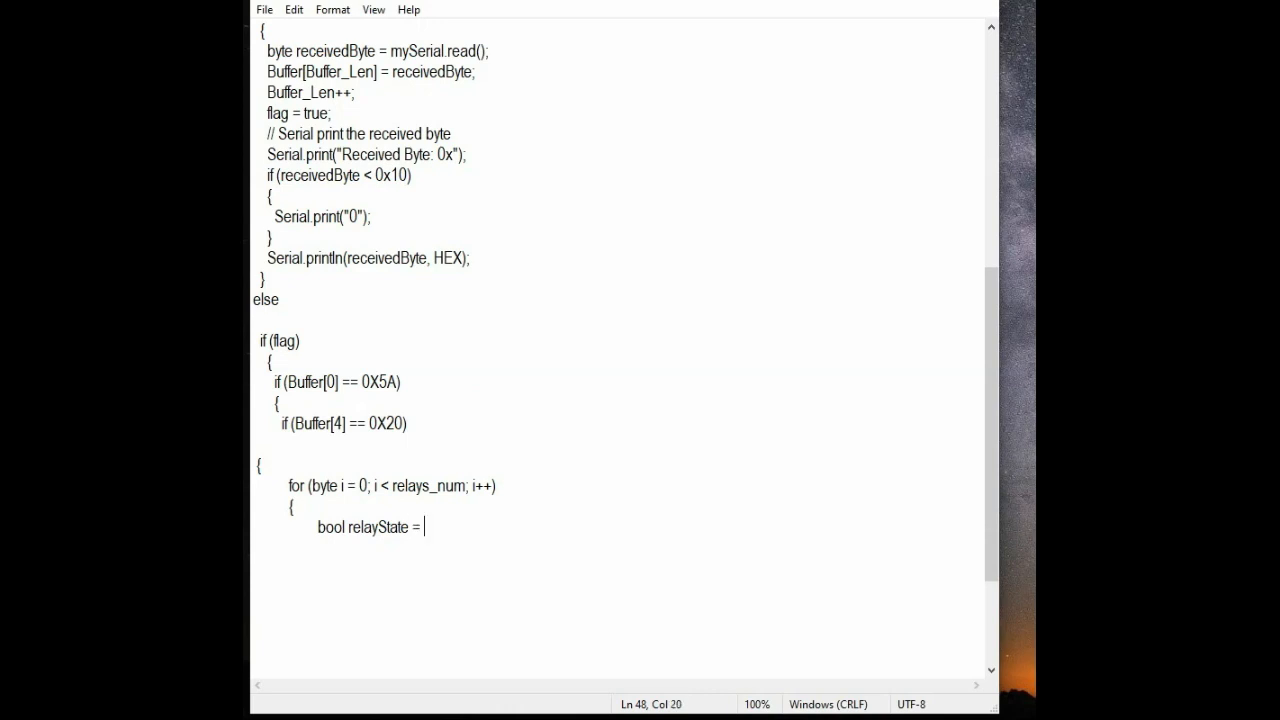
text(!bit)
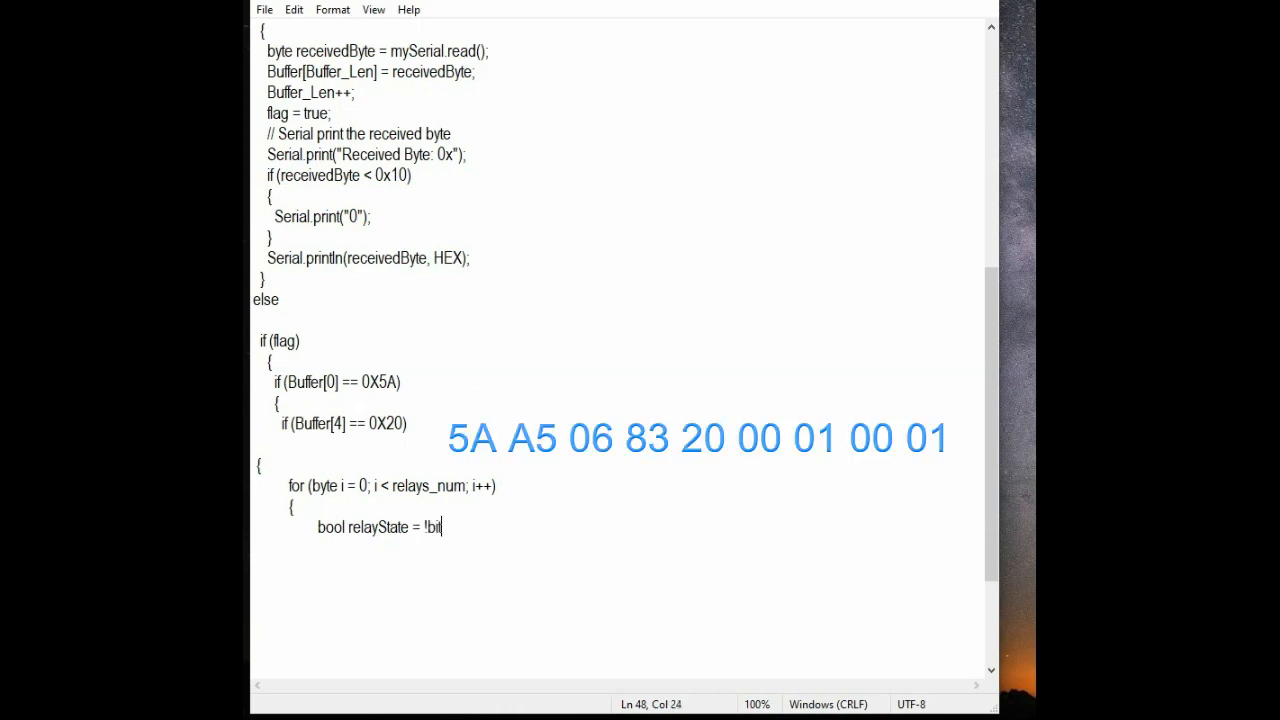
text(Read()
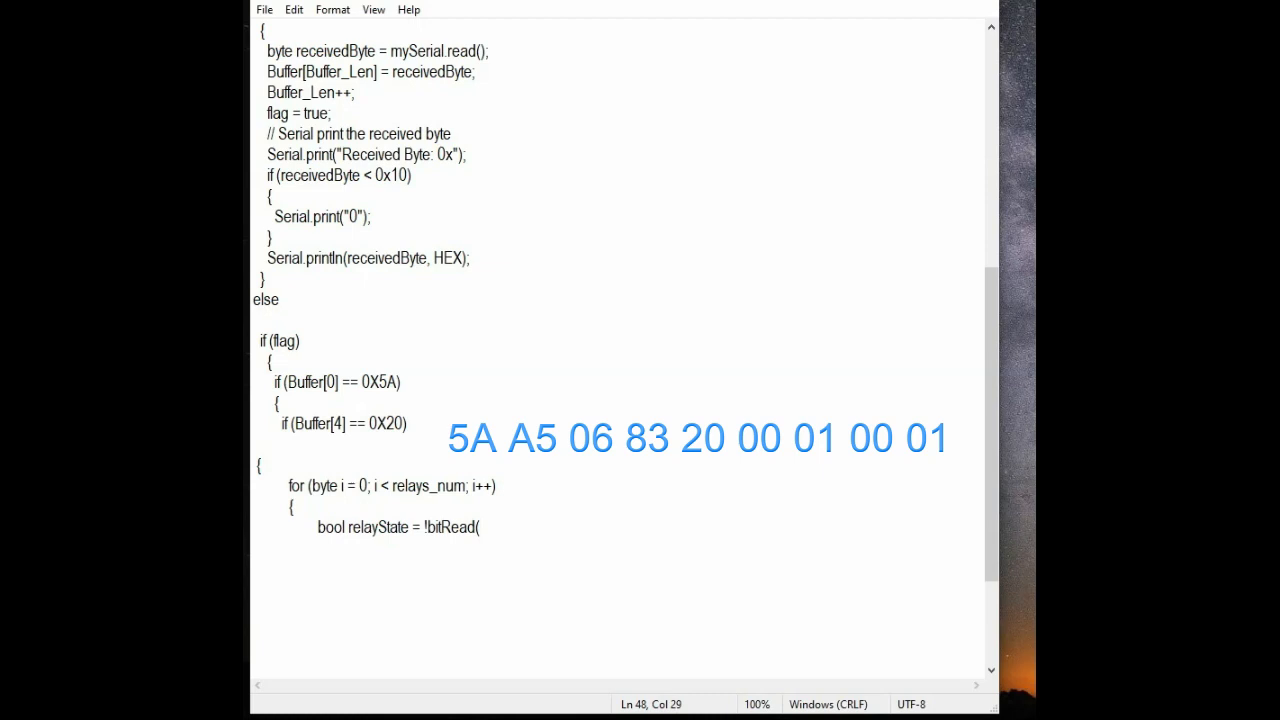
text(Buffer)
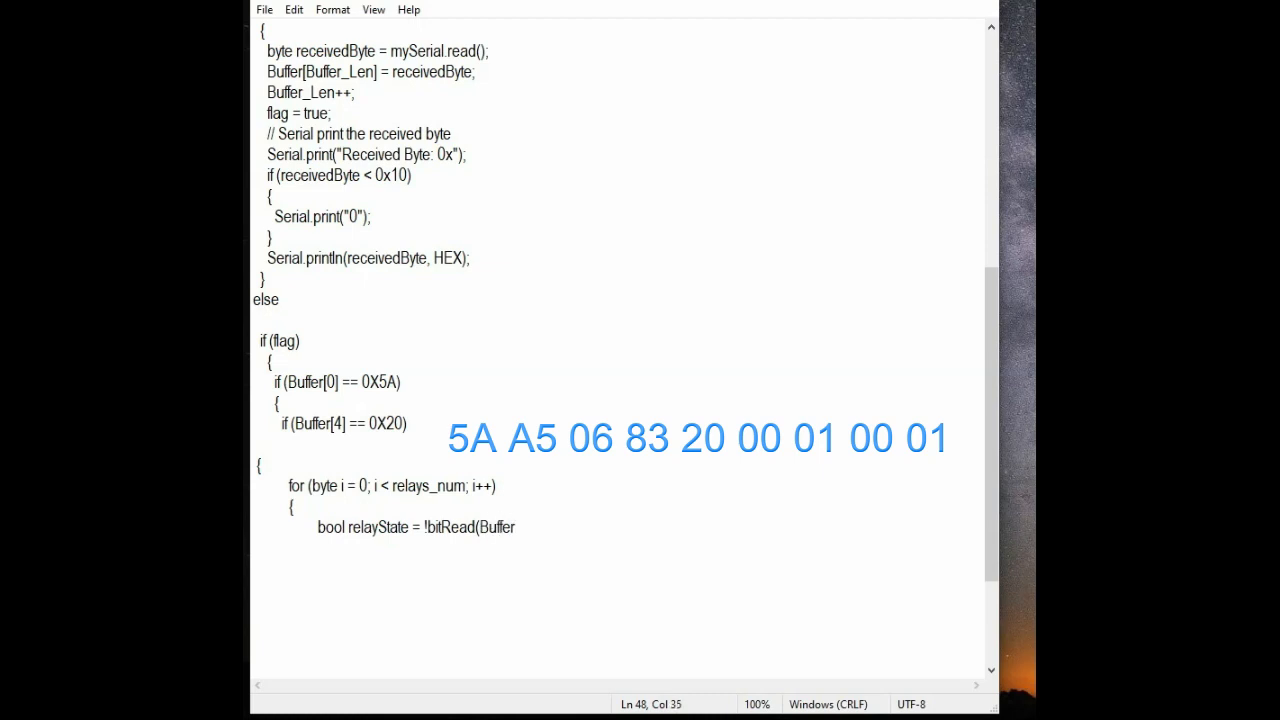
text(8],i))
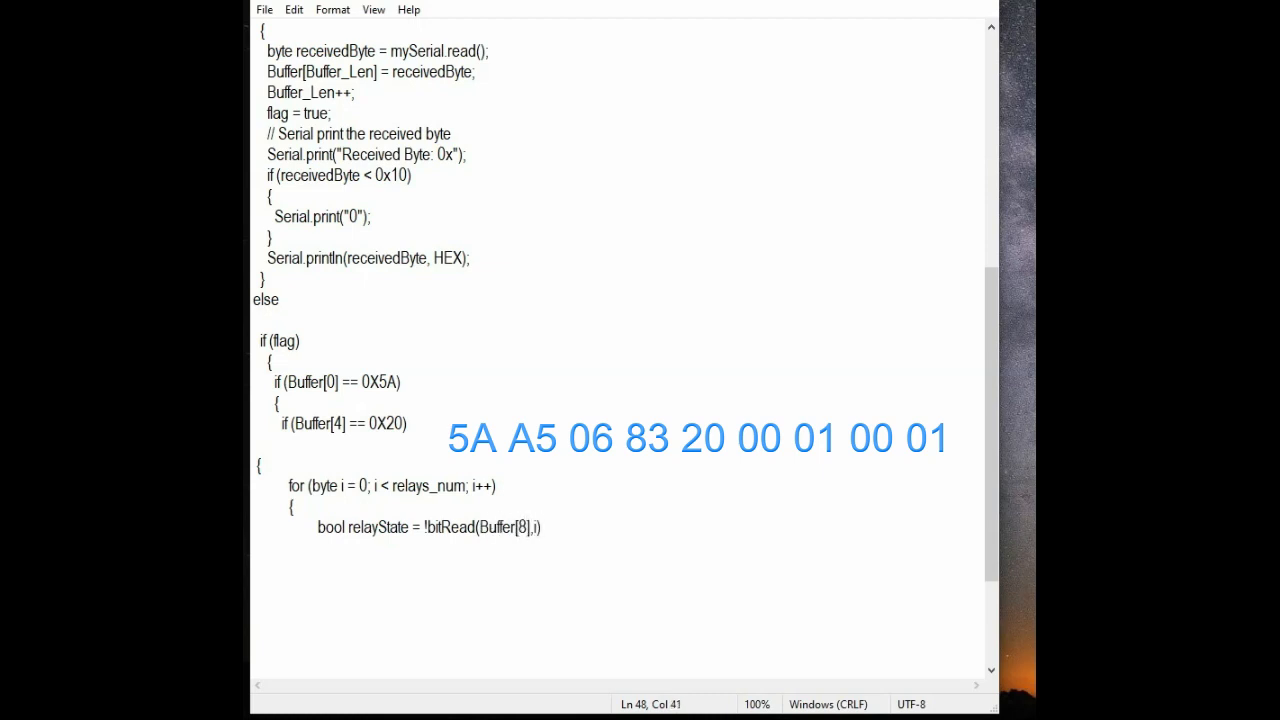
Write digitalWrite(relays[i], relayState), close the loop, and reset Buffer_Len = 0 and flag = false
text(digitalWrite (rel)
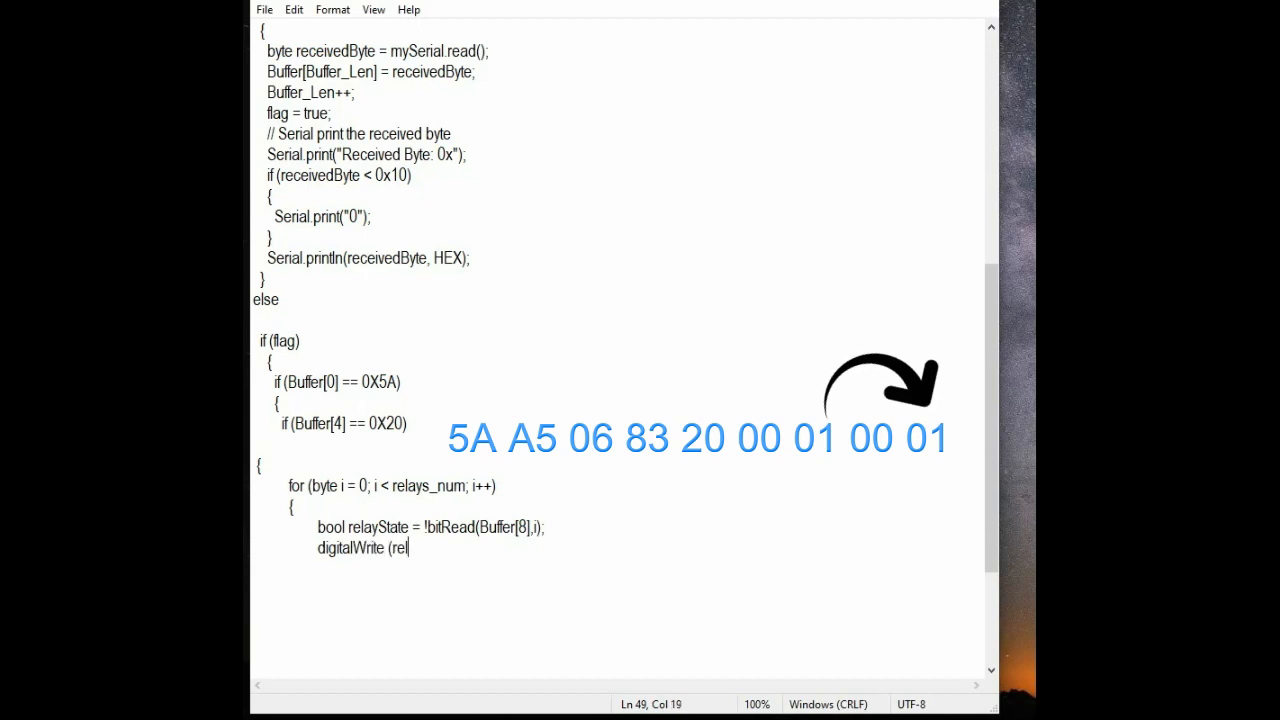
text(ays[i)
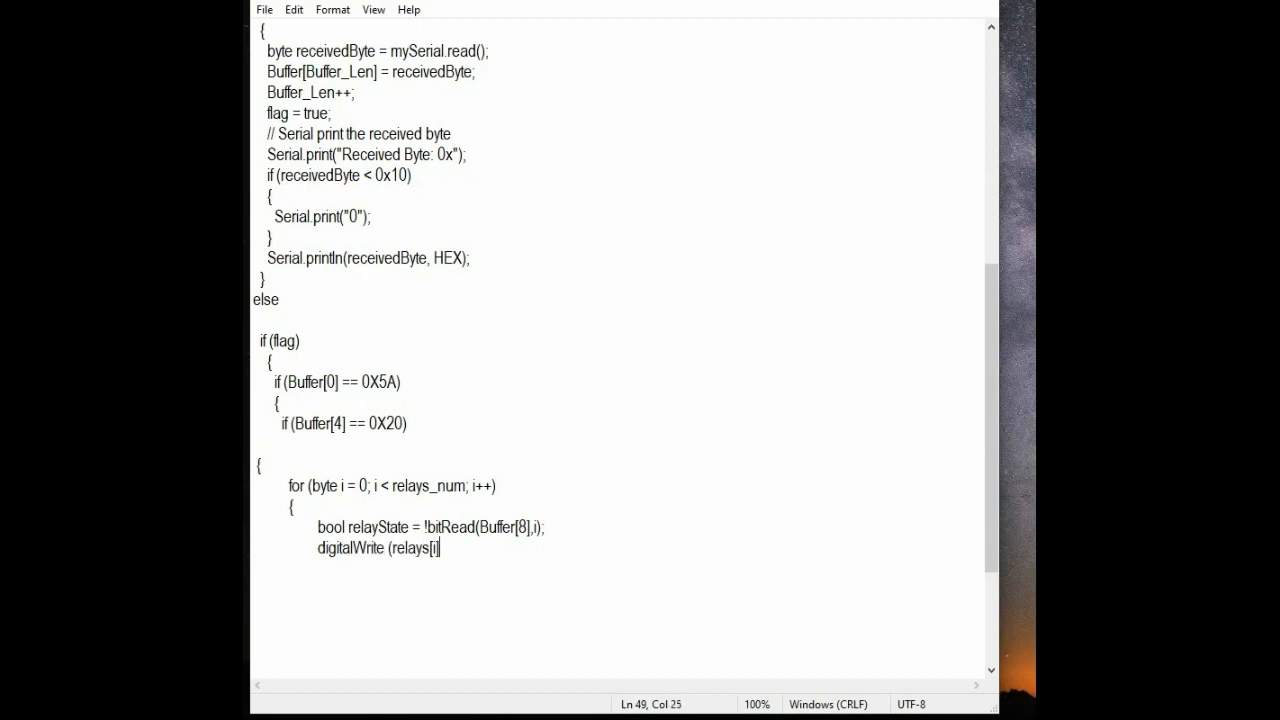
text(, relay)
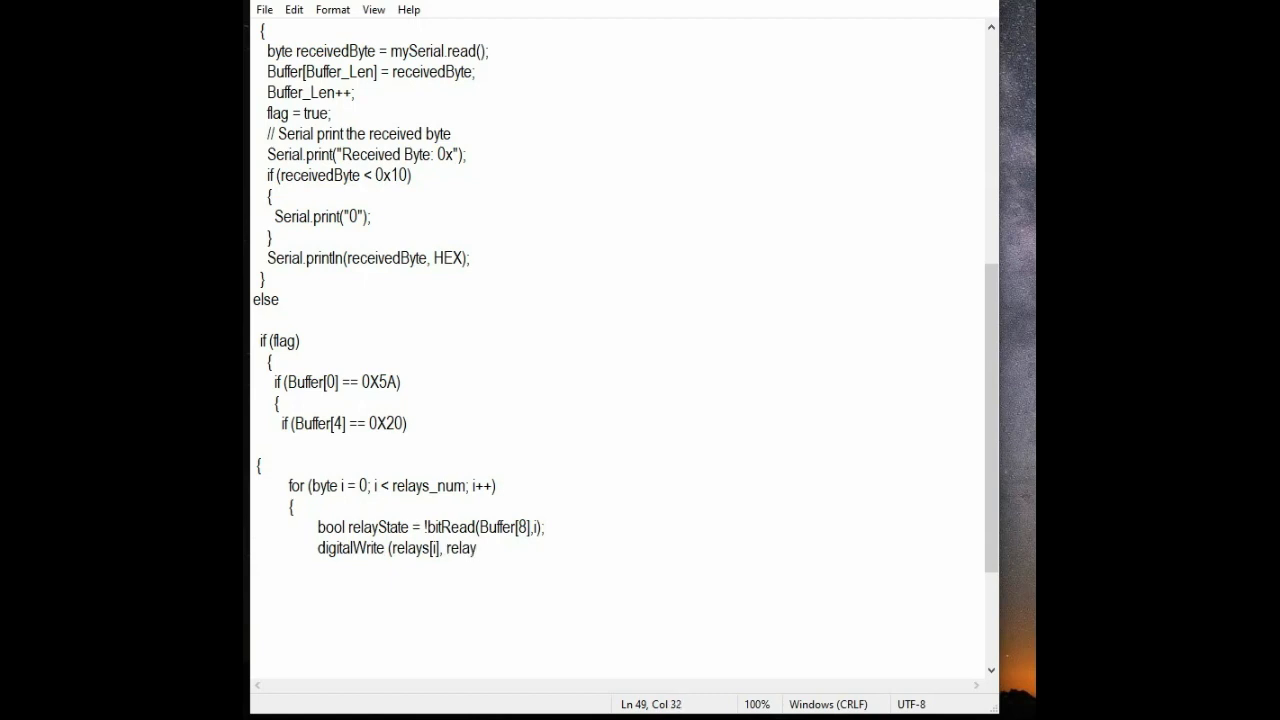
text(State);)
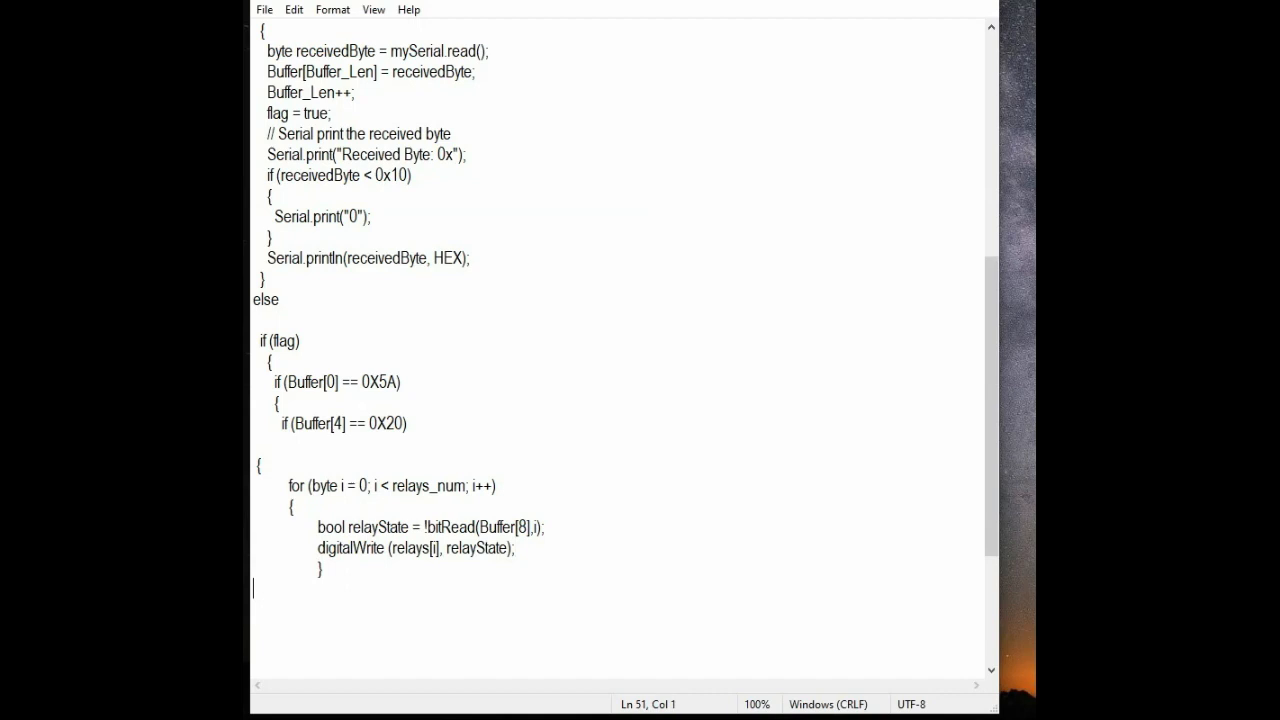
text(})
text(Buffer)
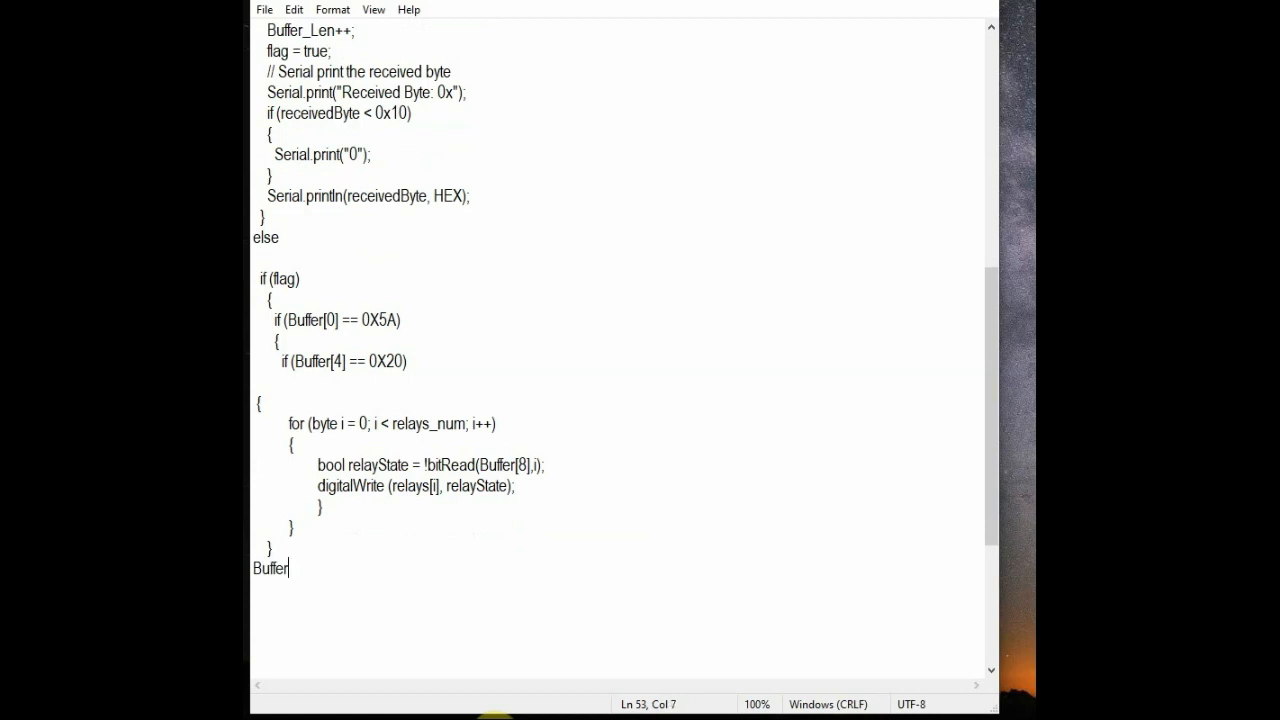
text(_Len =)
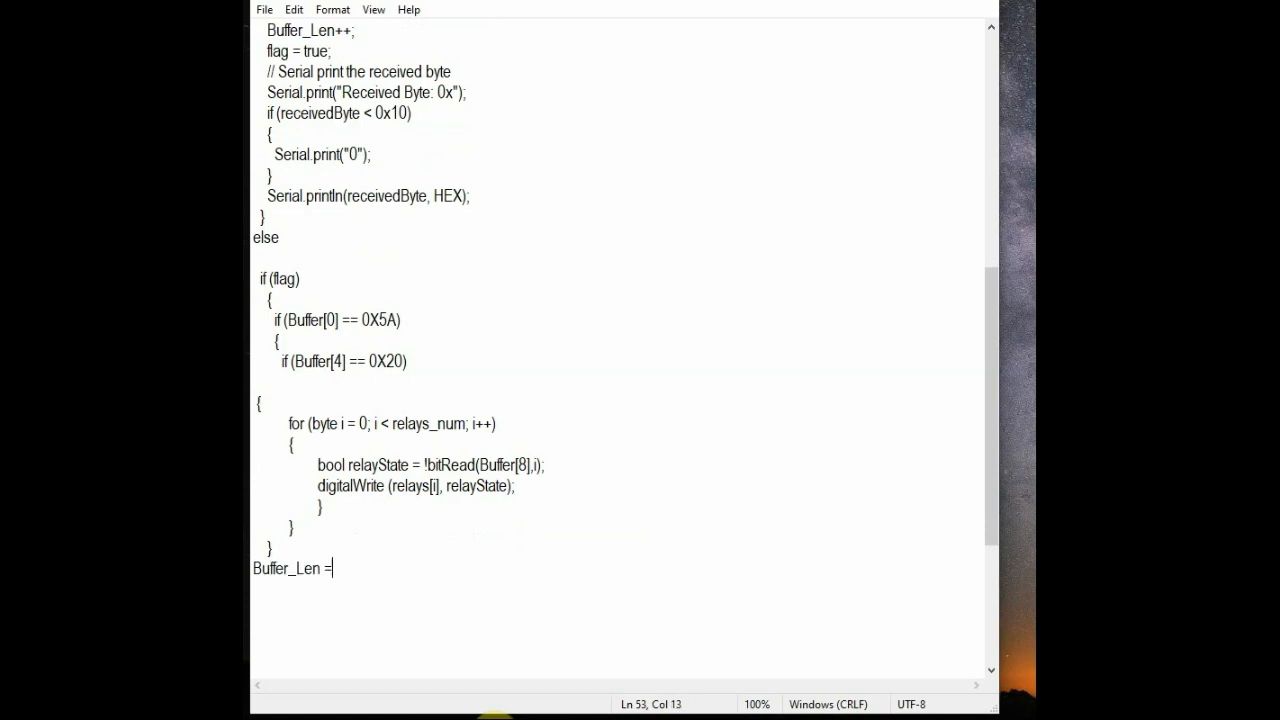
text(0;)
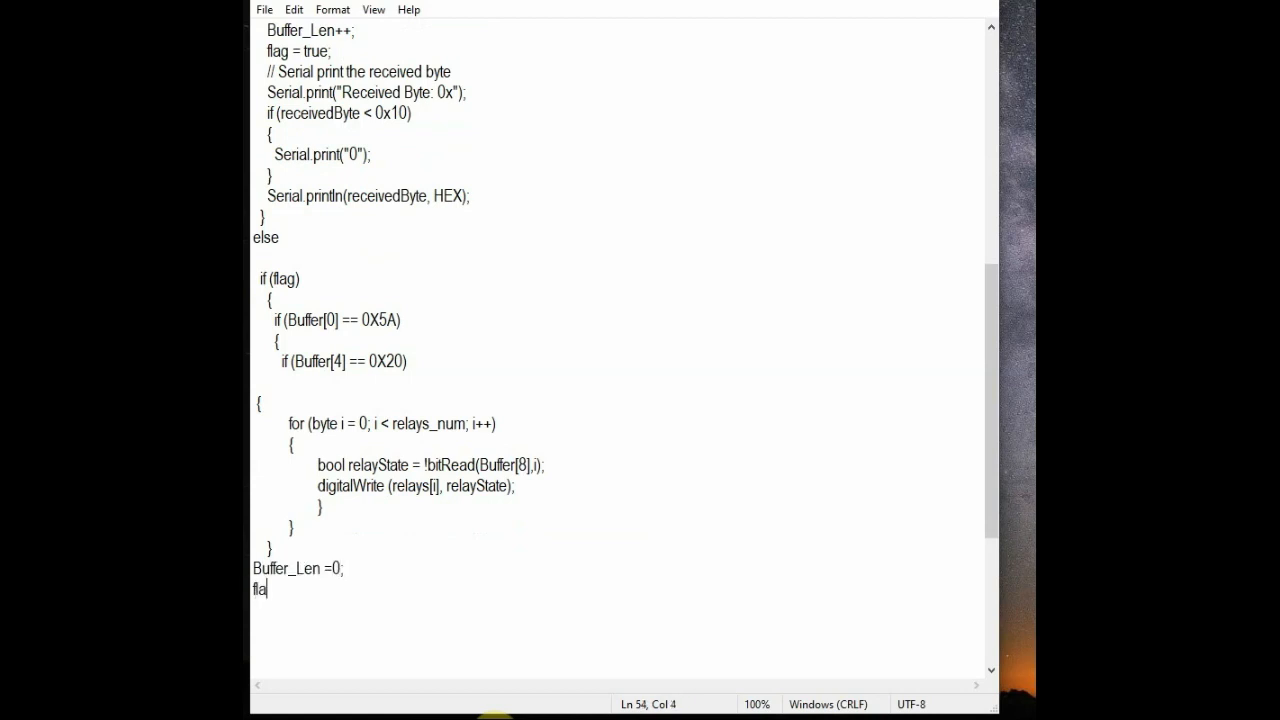
text(g =false)
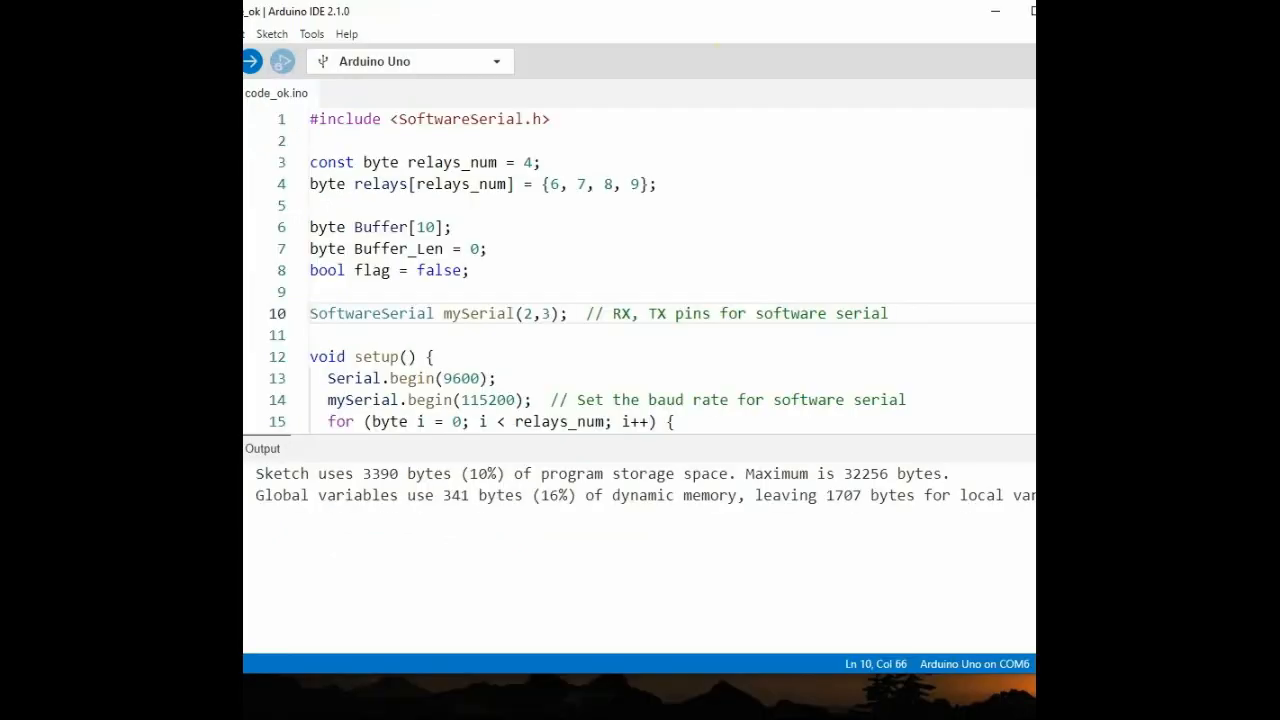
Scroll through the compiled sketch's setup() and loop() receive code in Arduino IDE
scroll(down, 3)
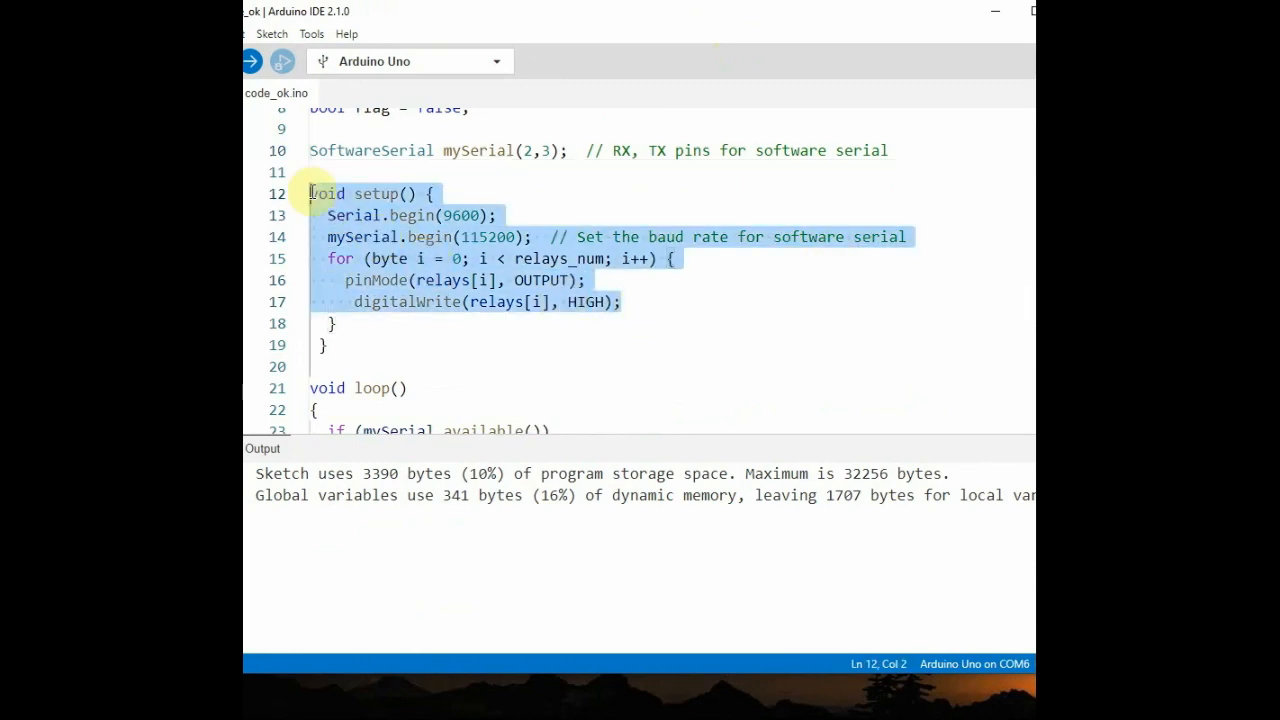
scroll(down, 3)
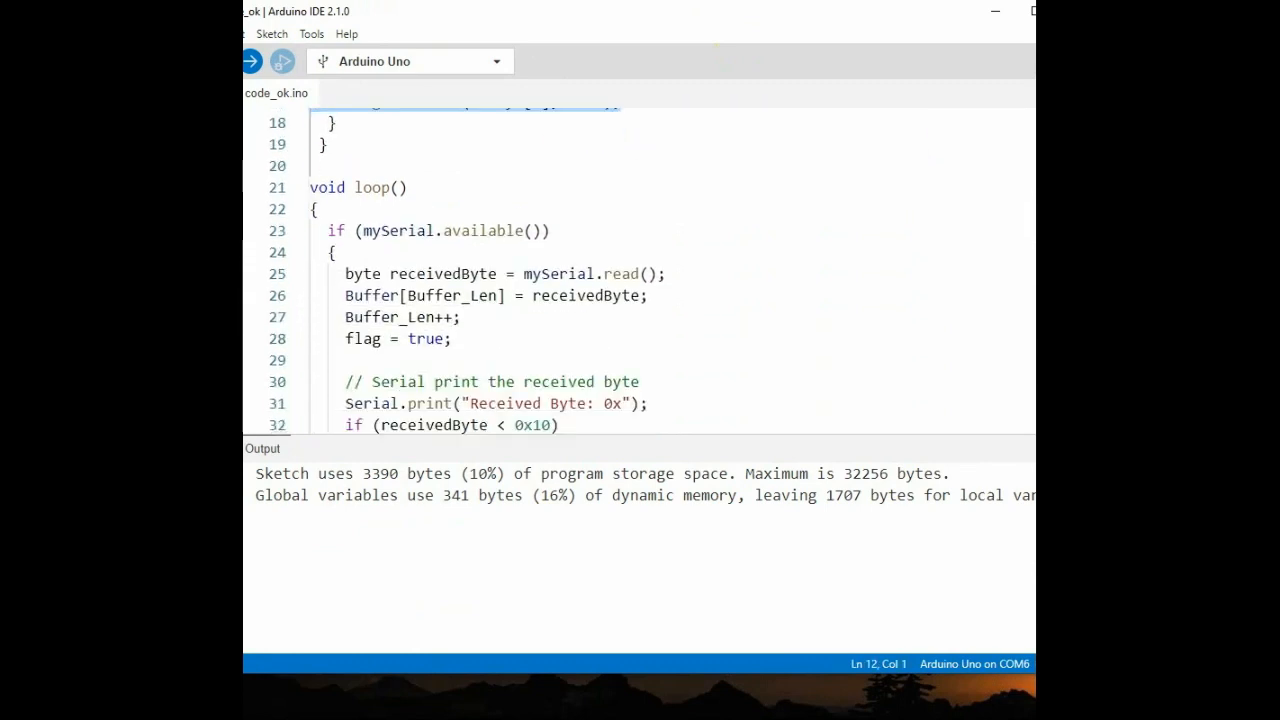